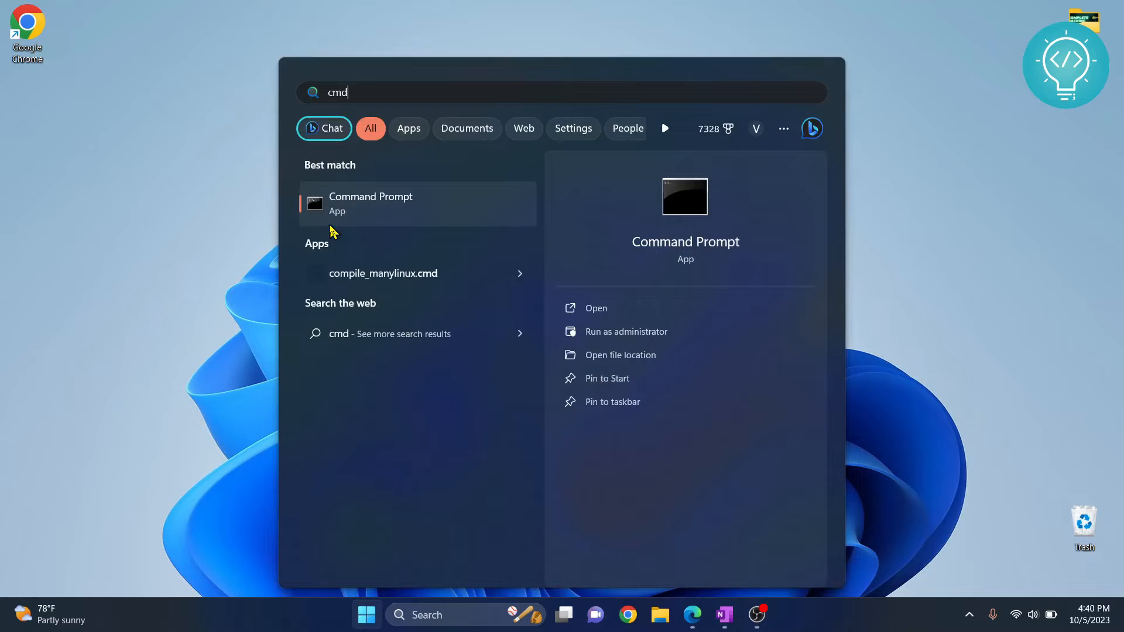
Launch Command Prompt from the Windows Search results for cmd.
{"action": "left_click", "coordinate": [371, 203]}
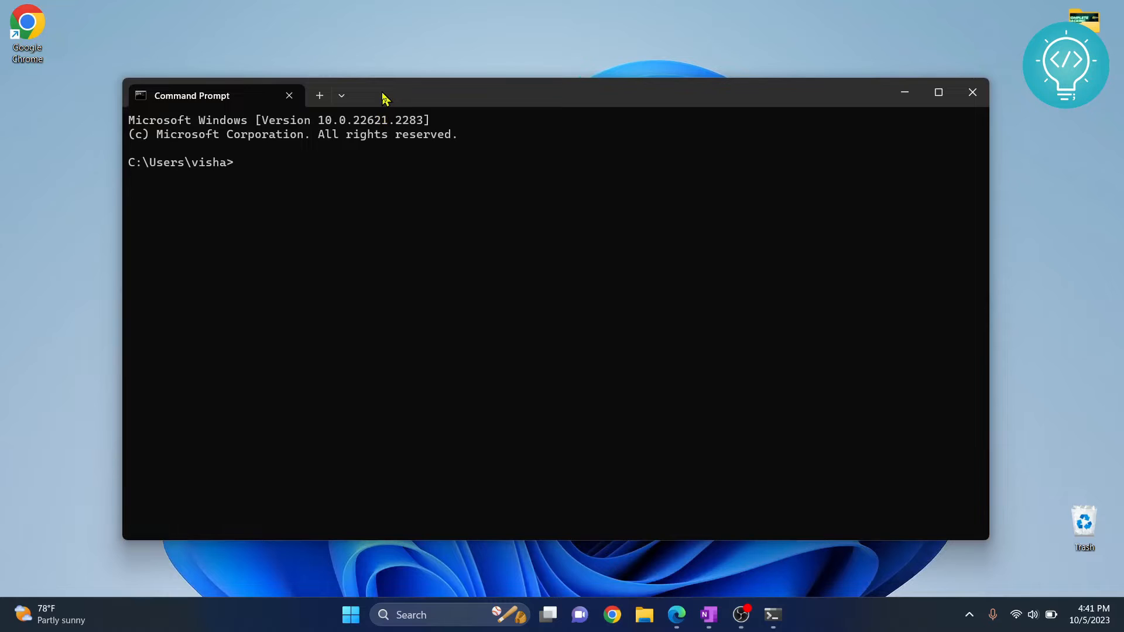
Run python -m pip --version, confirming pip 23.1.2 for Python 3.11.
{"action": "type", "text": "python -m"}
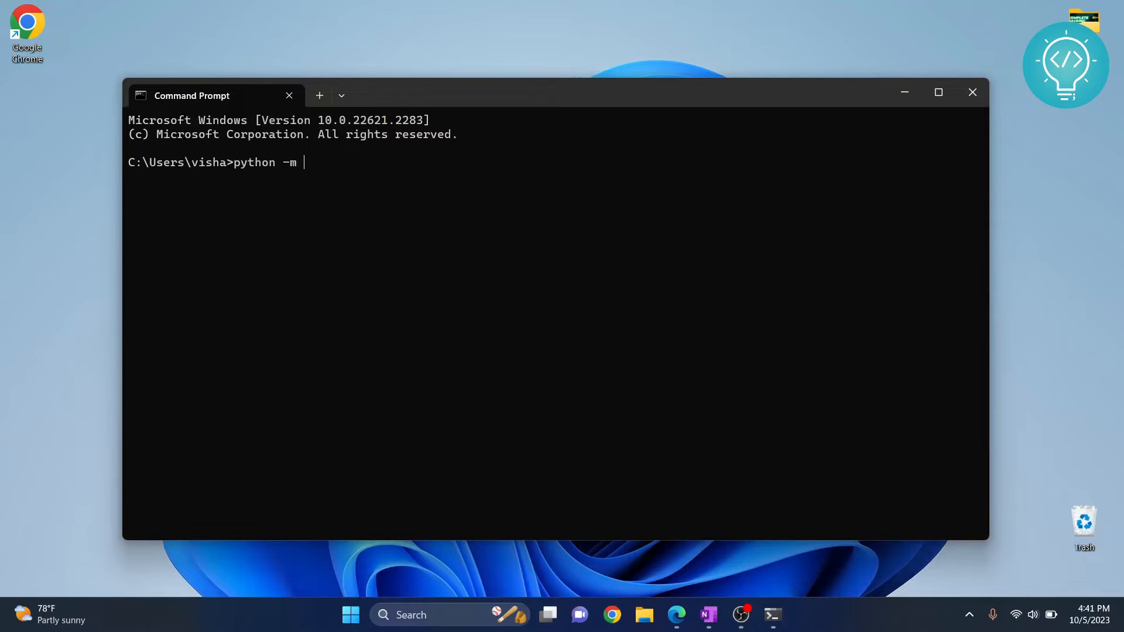
{"action": "type", "text": "pip --version"}
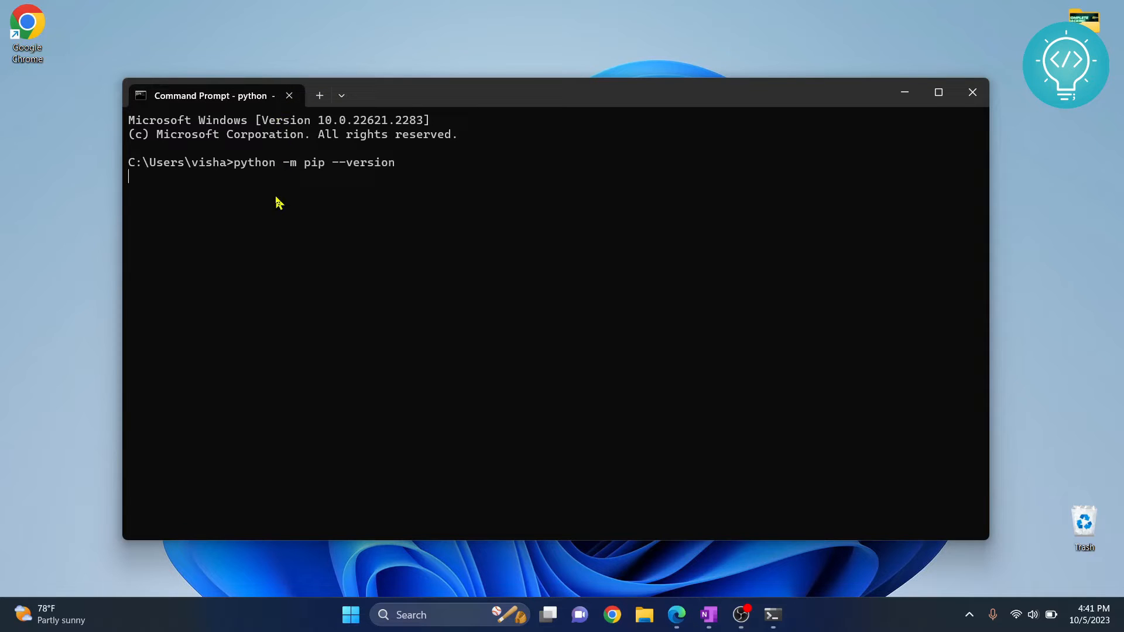
{"action": "key", "text": "enter"}
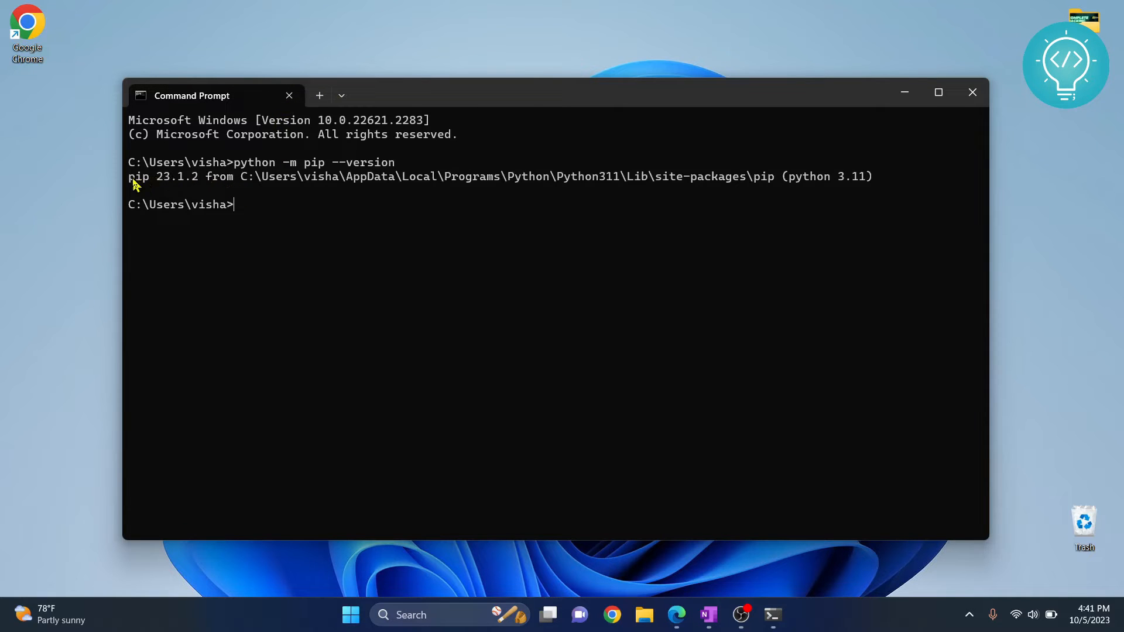
{"action": "left_click_drag", "start_coordinate": [128, 176], "coordinate": [204, 177]}
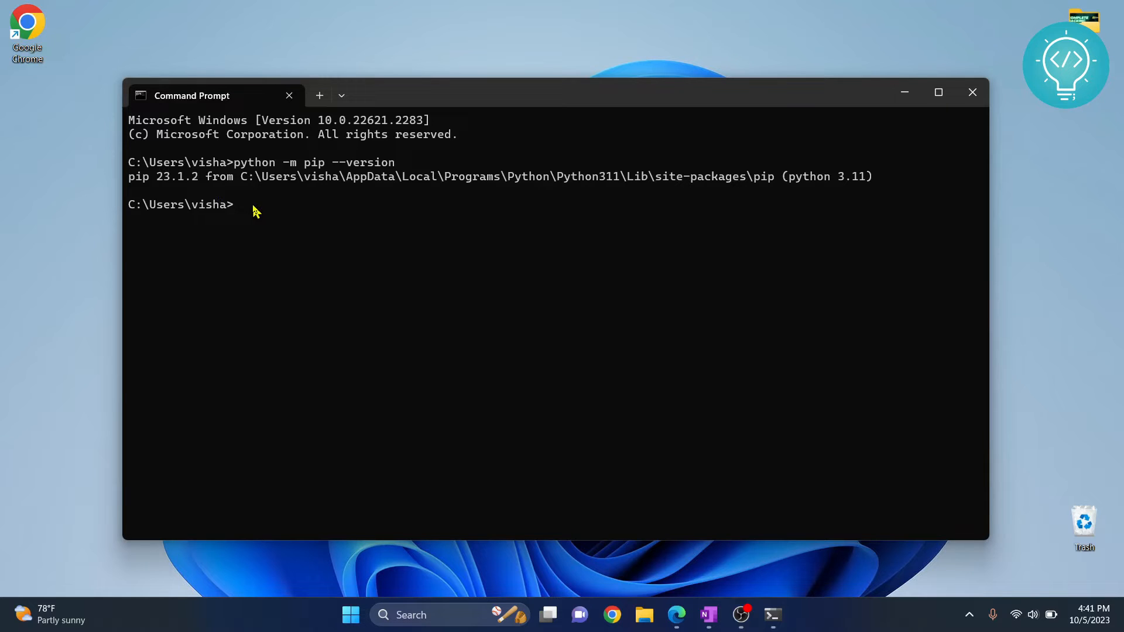
Clear the console with cls, then run pip install opencv-contrib-python (installs 4.8.1.78).
{"action": "type", "text": "cl"}
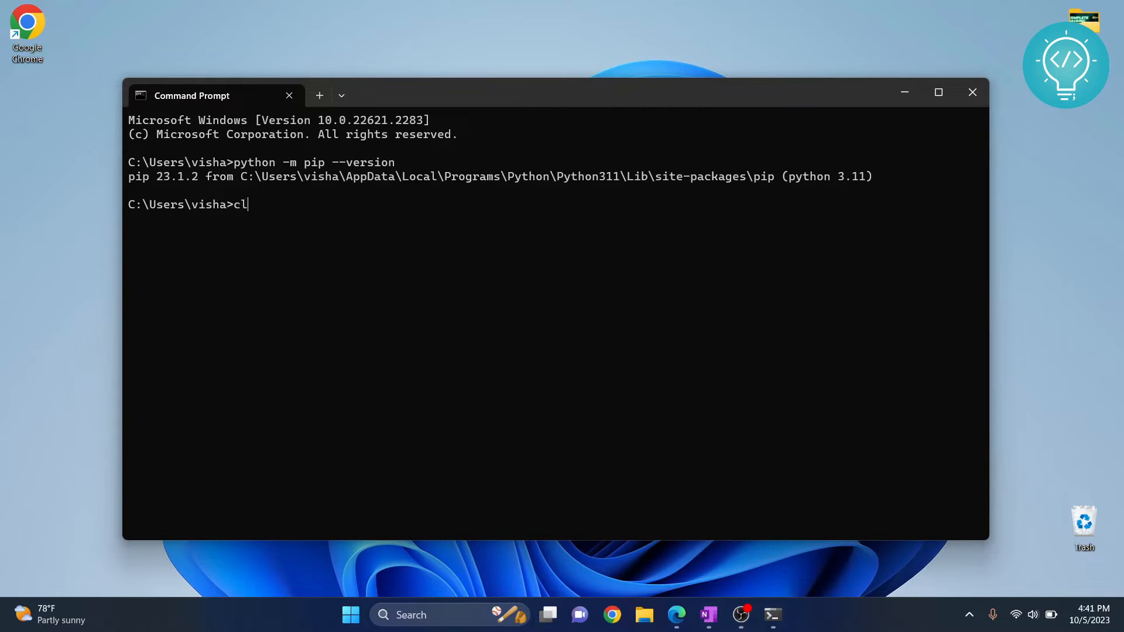
{"action": "key", "text": "Enter"}
{"action": "type", "text": "pip isntall"}
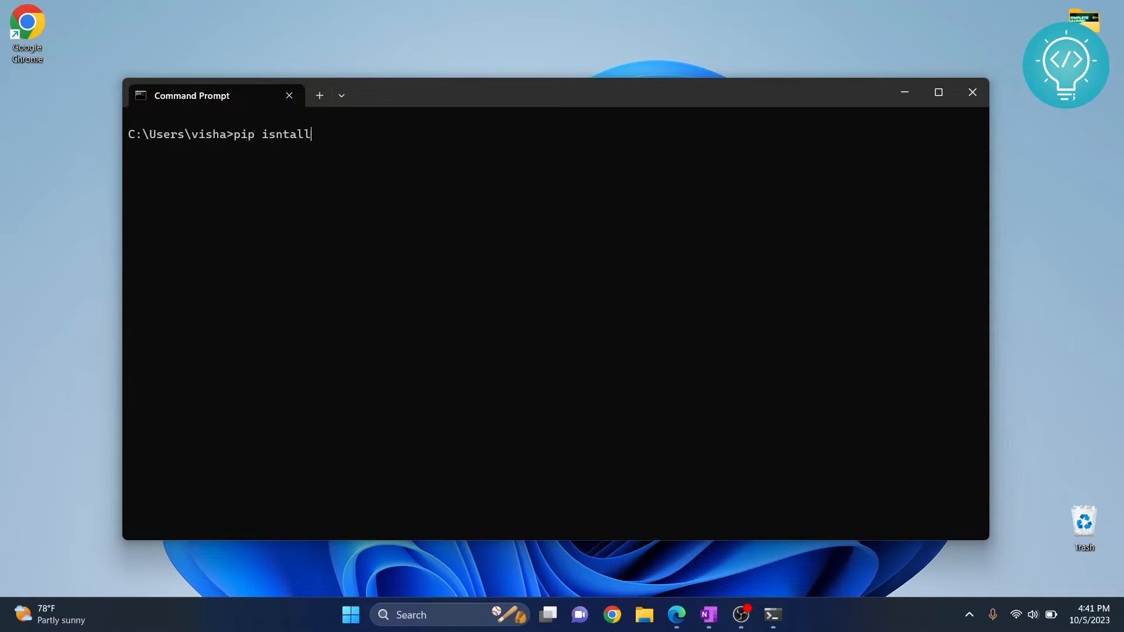
{"action": "type", "text": "install"}
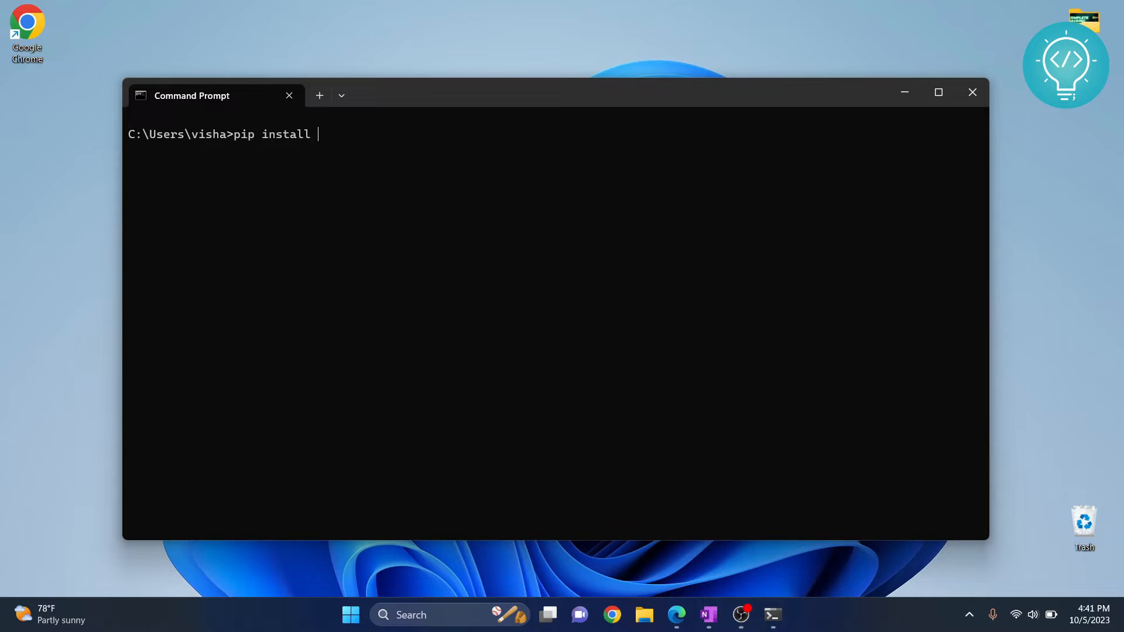
{"action": "type", "text": "openb"}
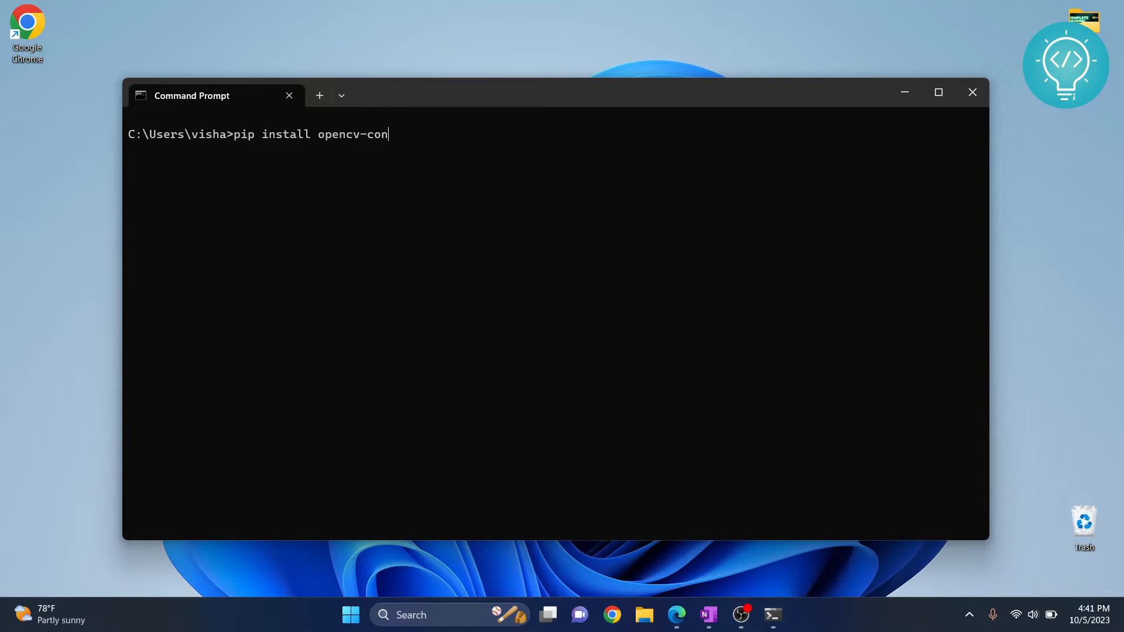
{"action": "type", "text": "trib-python"}
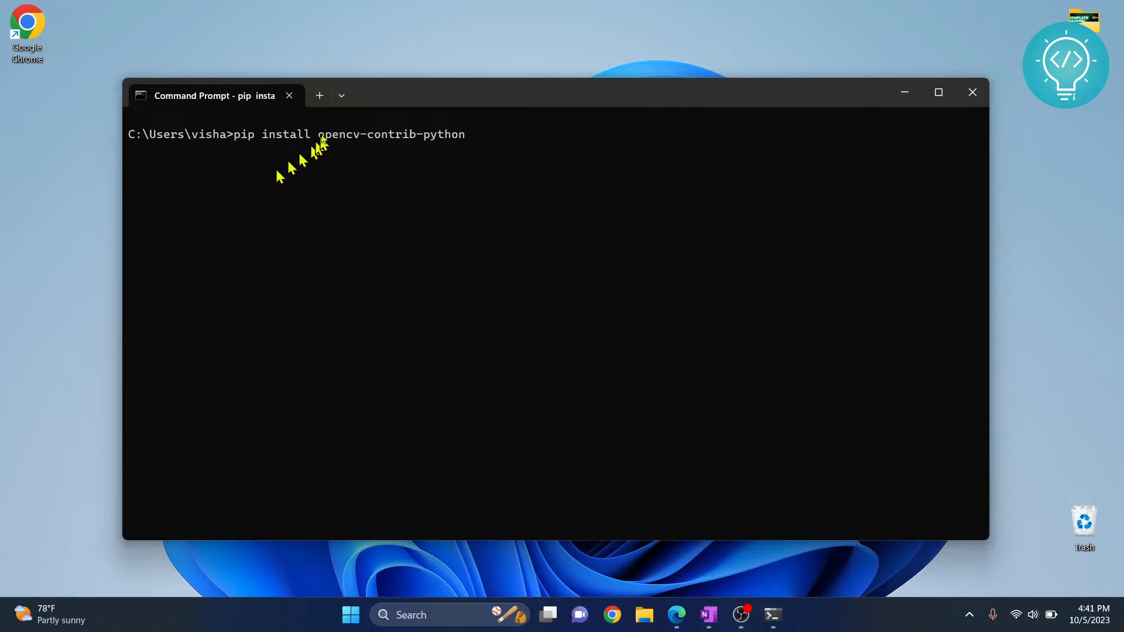
{"action": "key", "text": "enter"}
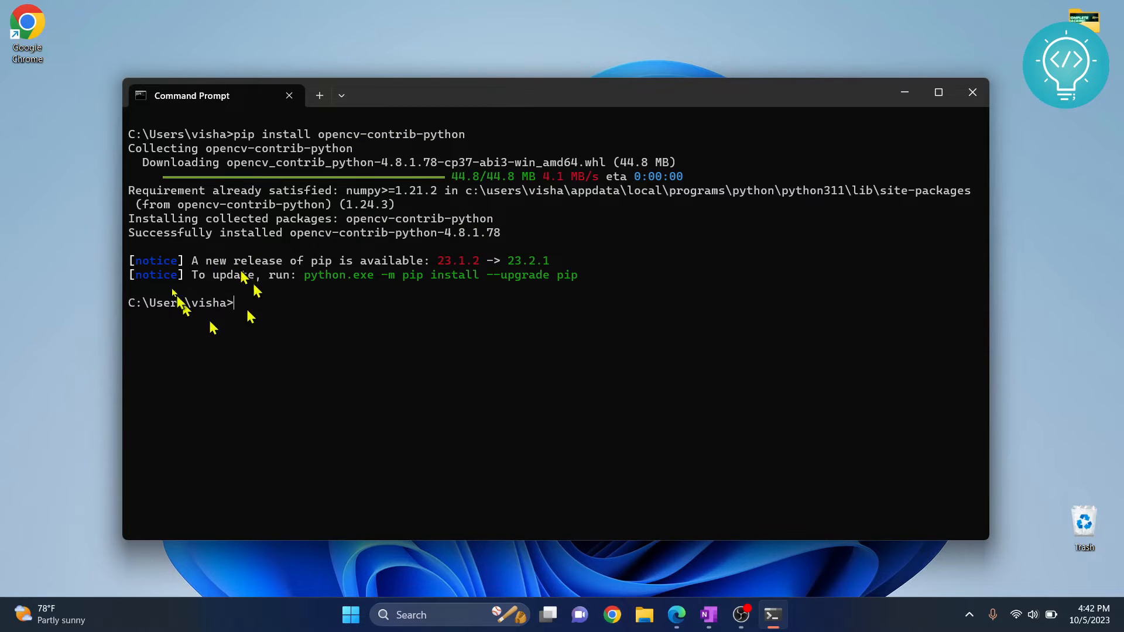
{"action": "mouse_move", "coordinate": [270, 260]}
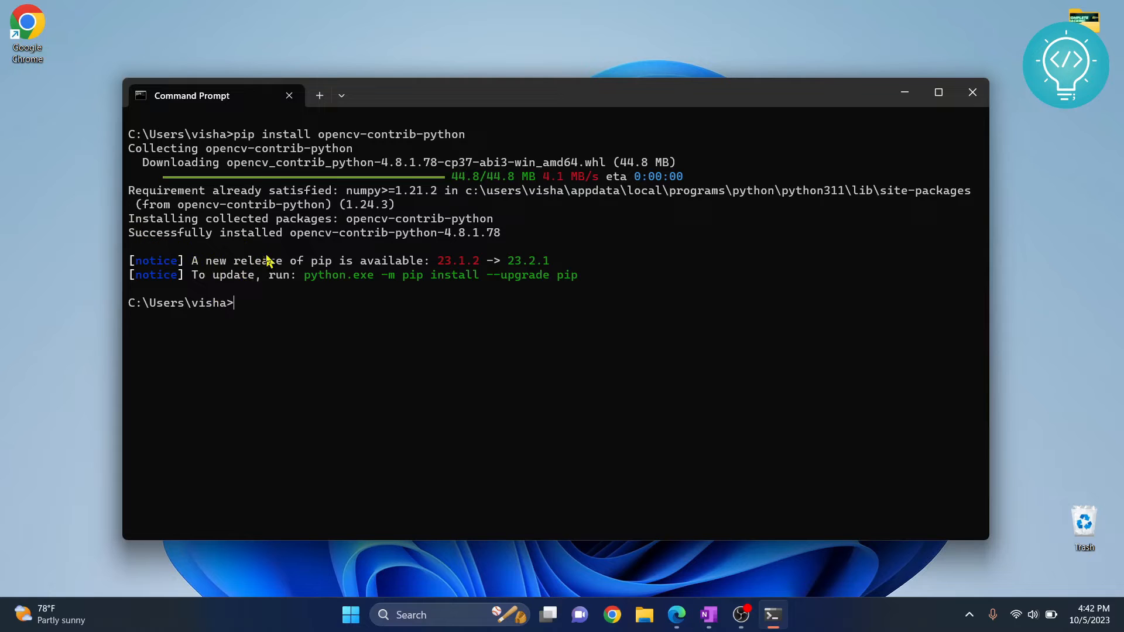
{"action": "mouse_move", "coordinate": [828, 59]}
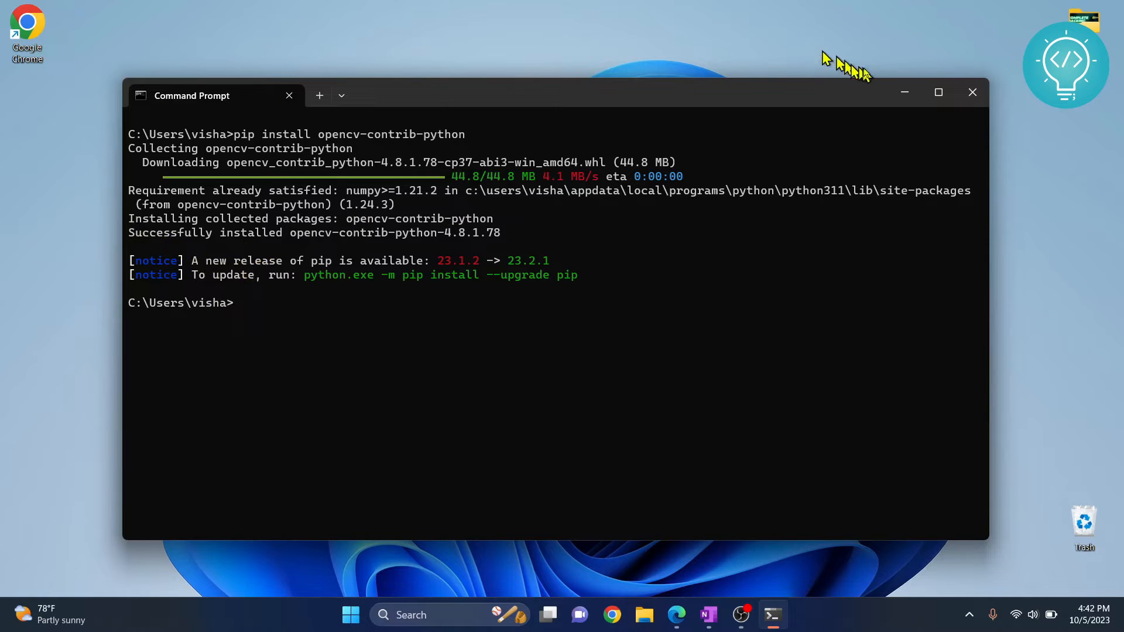
Minimize the console, create a desktop folder named OpenCVProj and open it.
{"action": "left_click", "coordinate": [972, 91]}
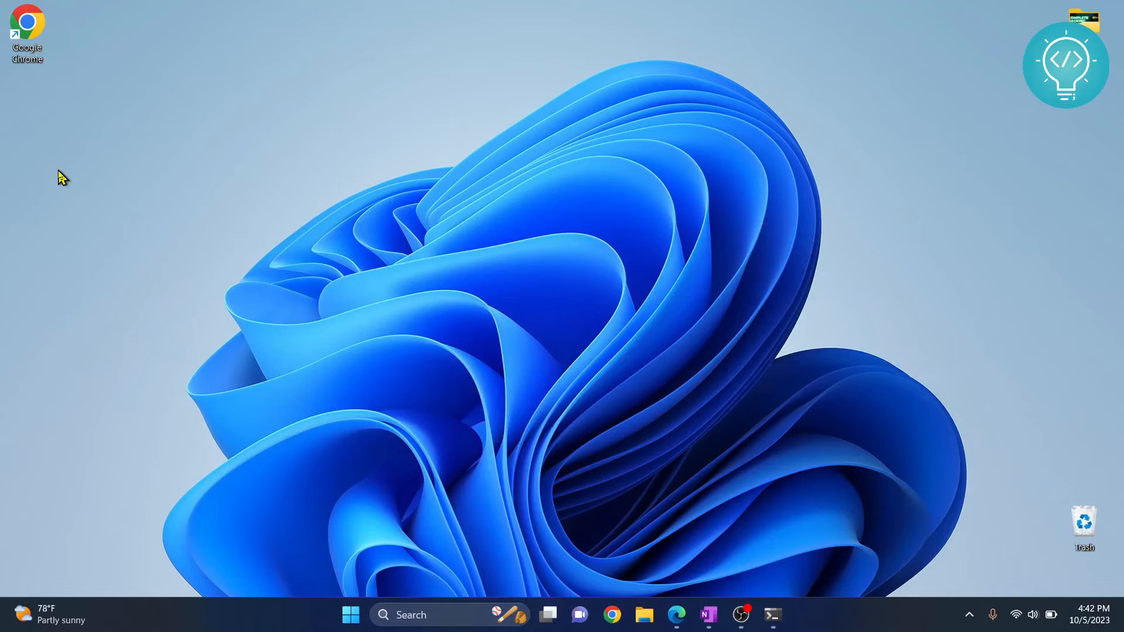
{"action": "right_click", "coordinate": [61, 178]}
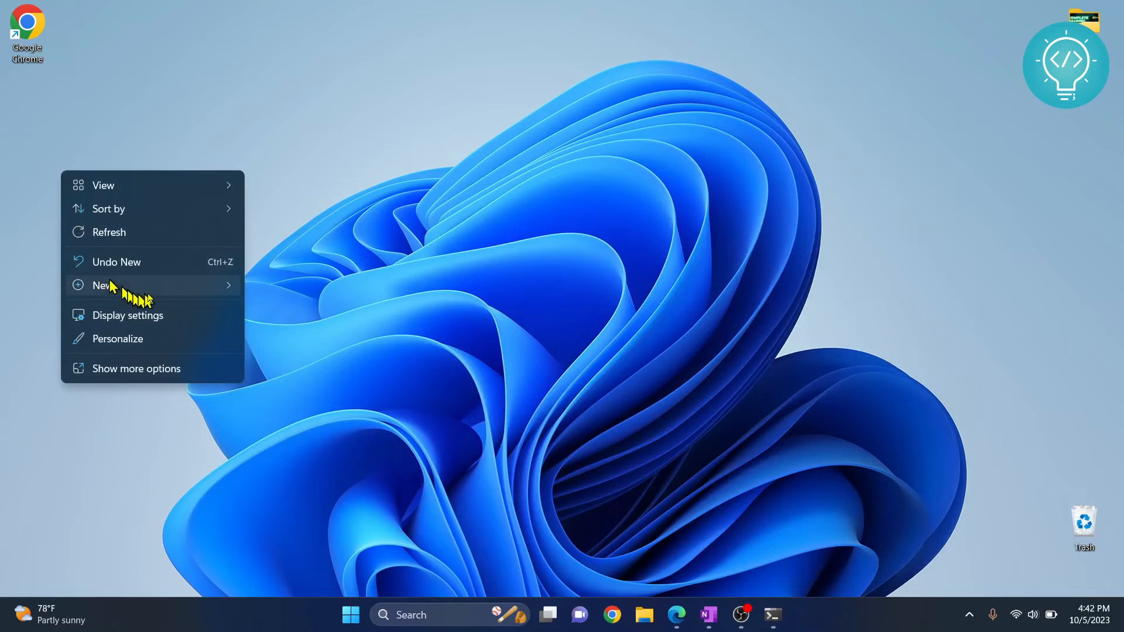
{"action": "left_click", "coordinate": [103, 285]}
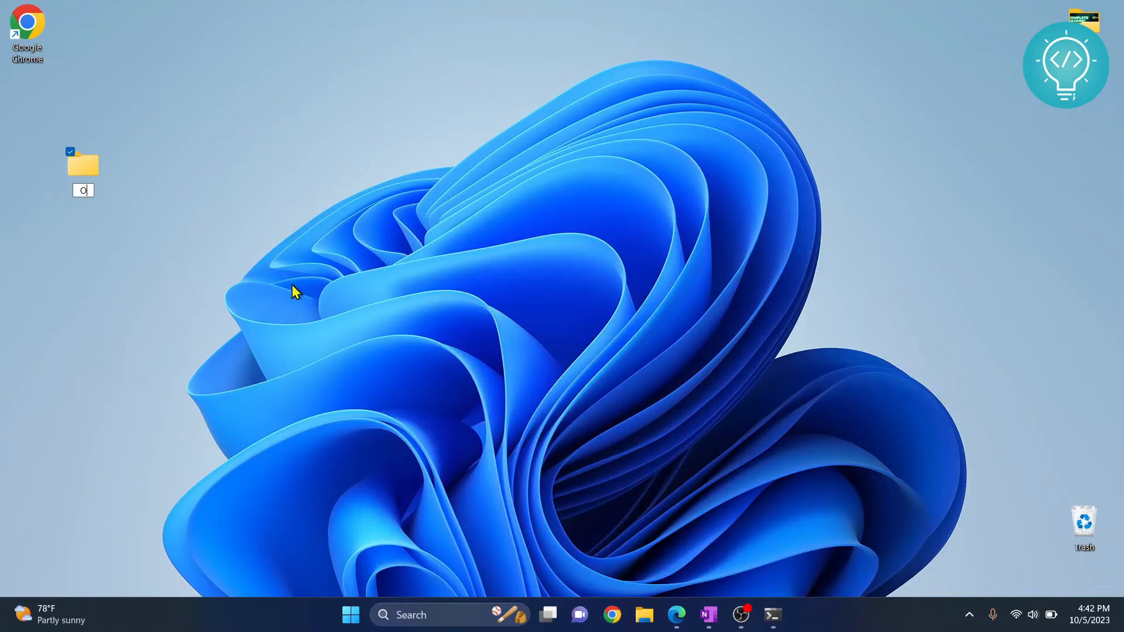
{"action": "type", "text": "OpenCVPro"}
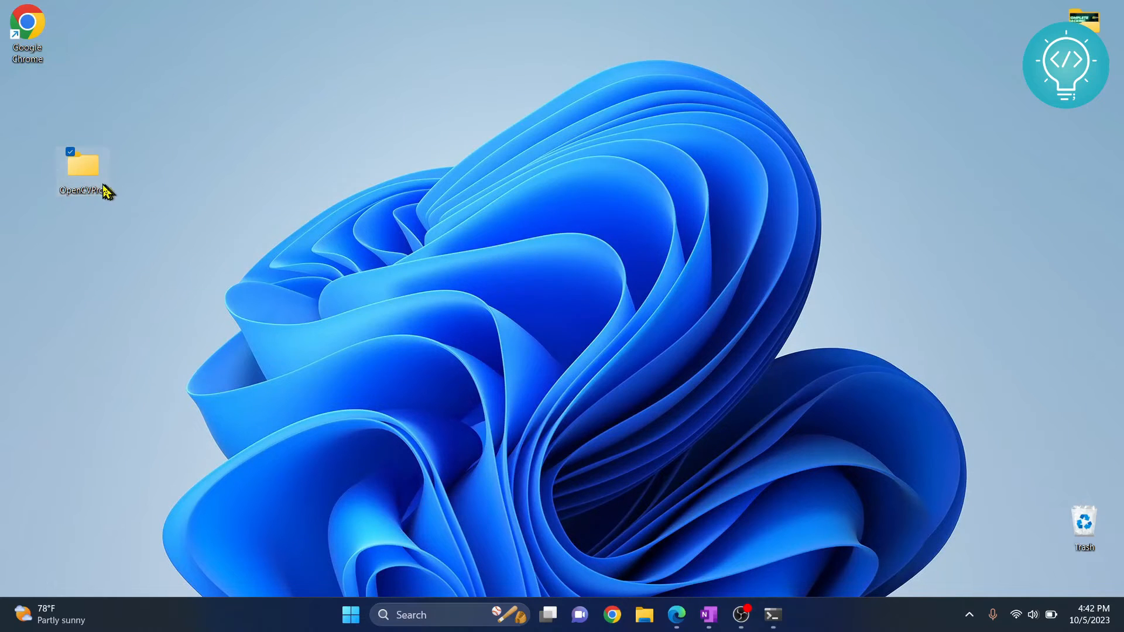
{"action": "double_click", "coordinate": [81, 164]}
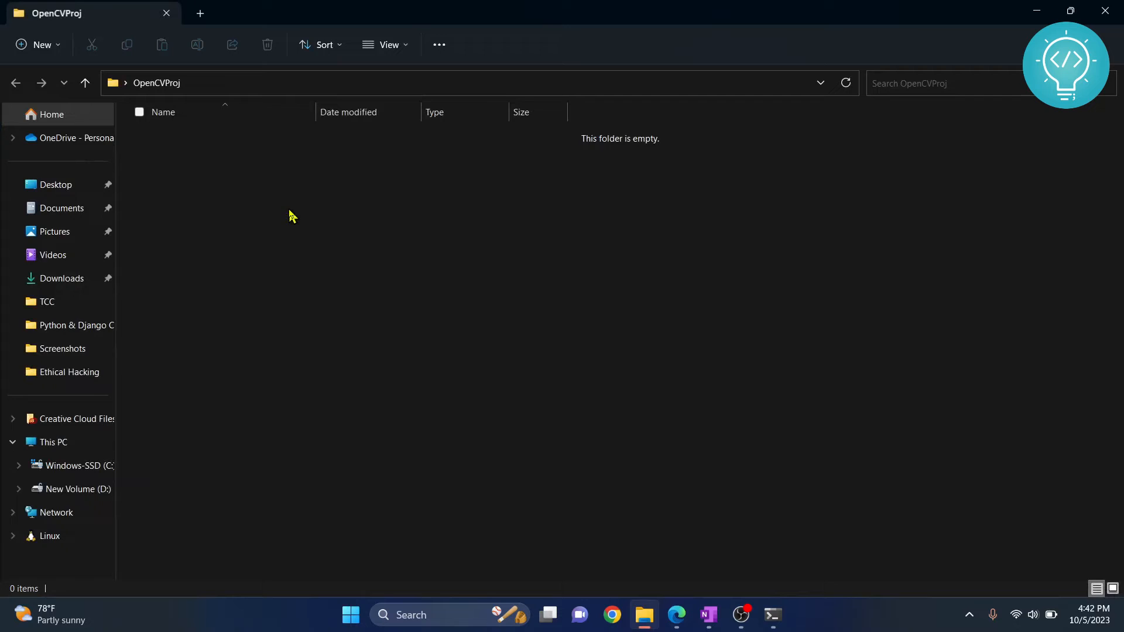
Create a new text document in OpenCVProj renamed to main.py and open it.
{"action": "right_click", "coordinate": [292, 215]}
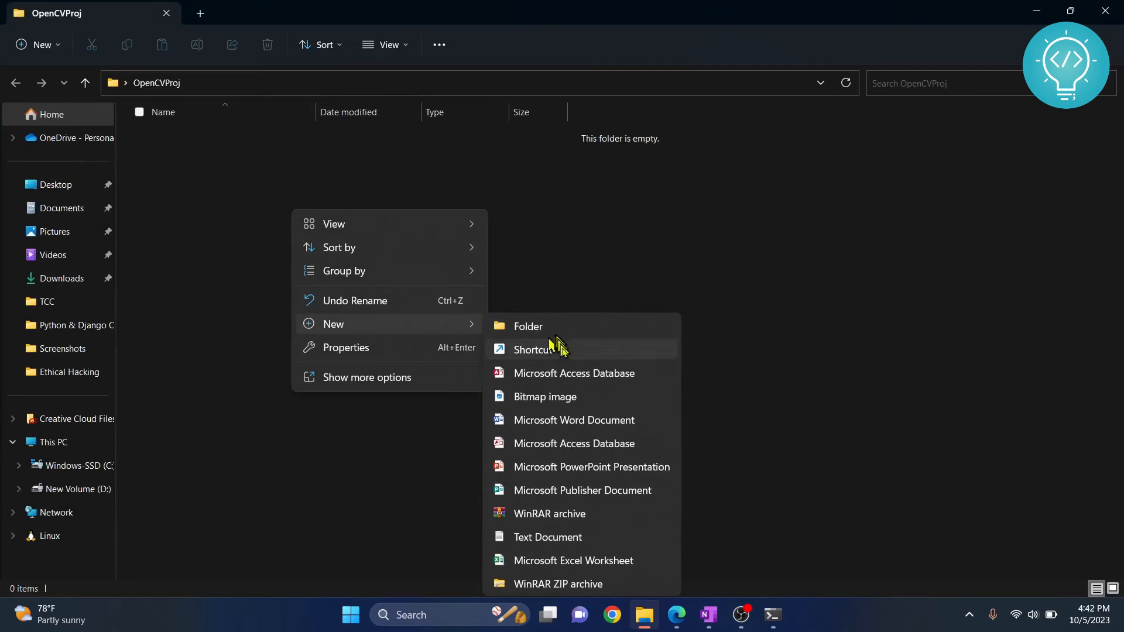
{"action": "mouse_move", "coordinate": [547, 423]}
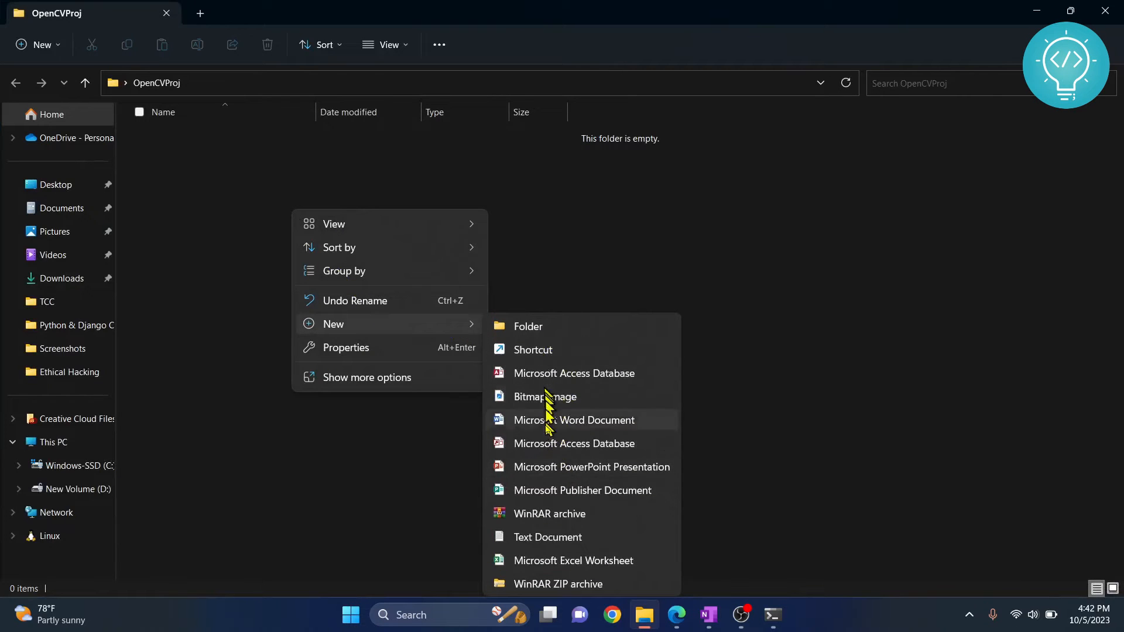
{"action": "left_click", "coordinate": [547, 537]}
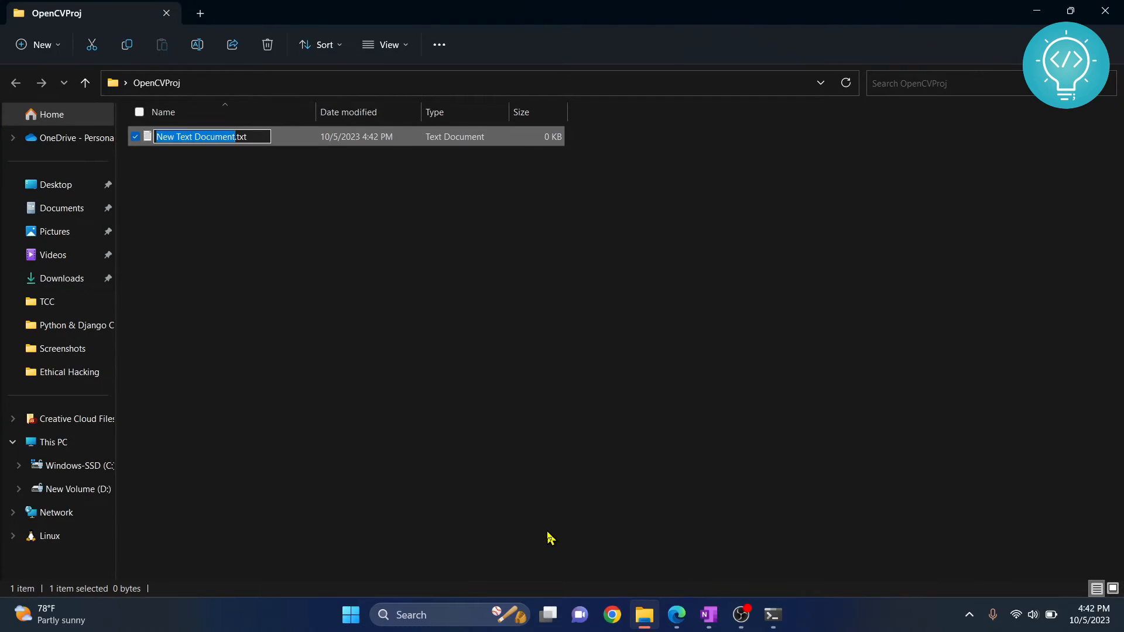
{"action": "type", "text": "main.py"}
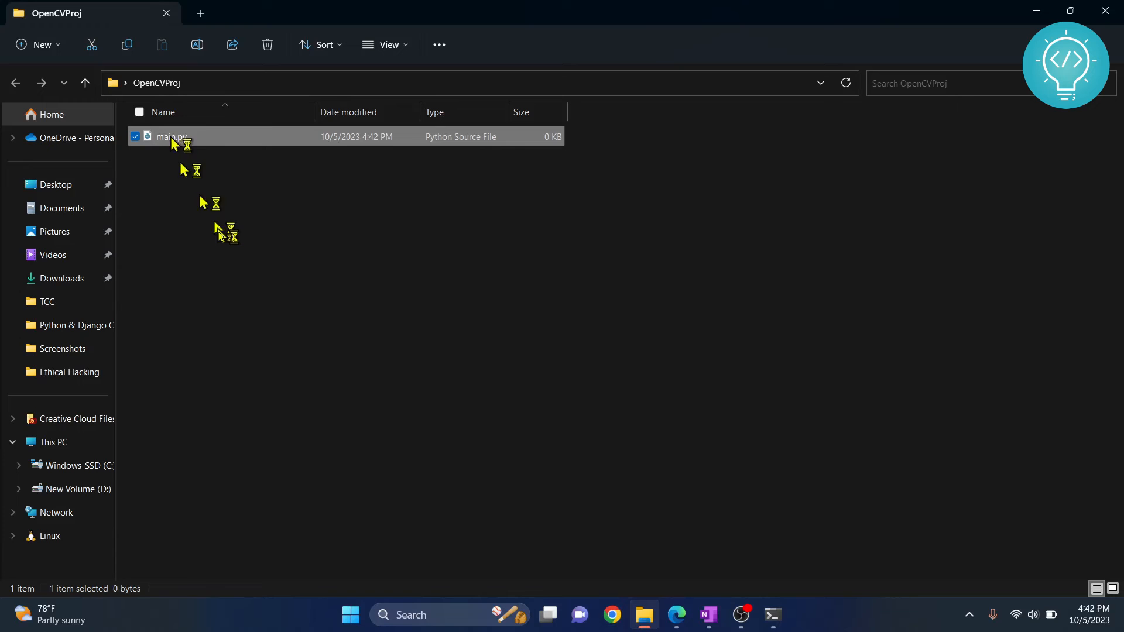
{"action": "double_click", "coordinate": [167, 137]}
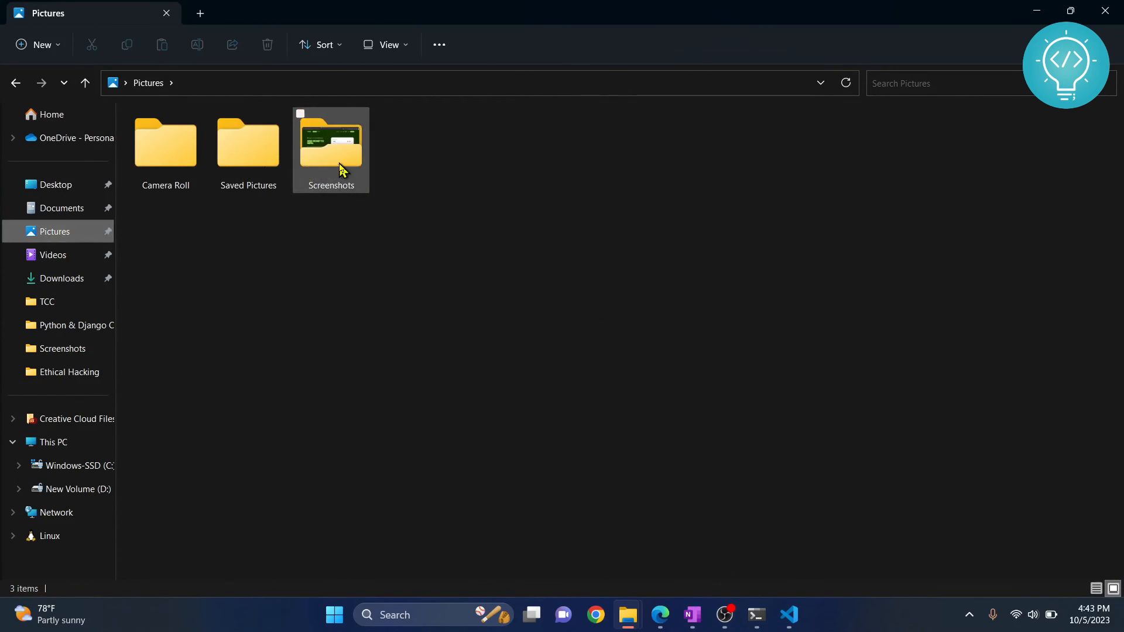
Copy Screenshot 2023-08-11 230924.png from Pictures > Screenshots into OpenCVProj.
{"action": "double_click", "coordinate": [330, 143]}
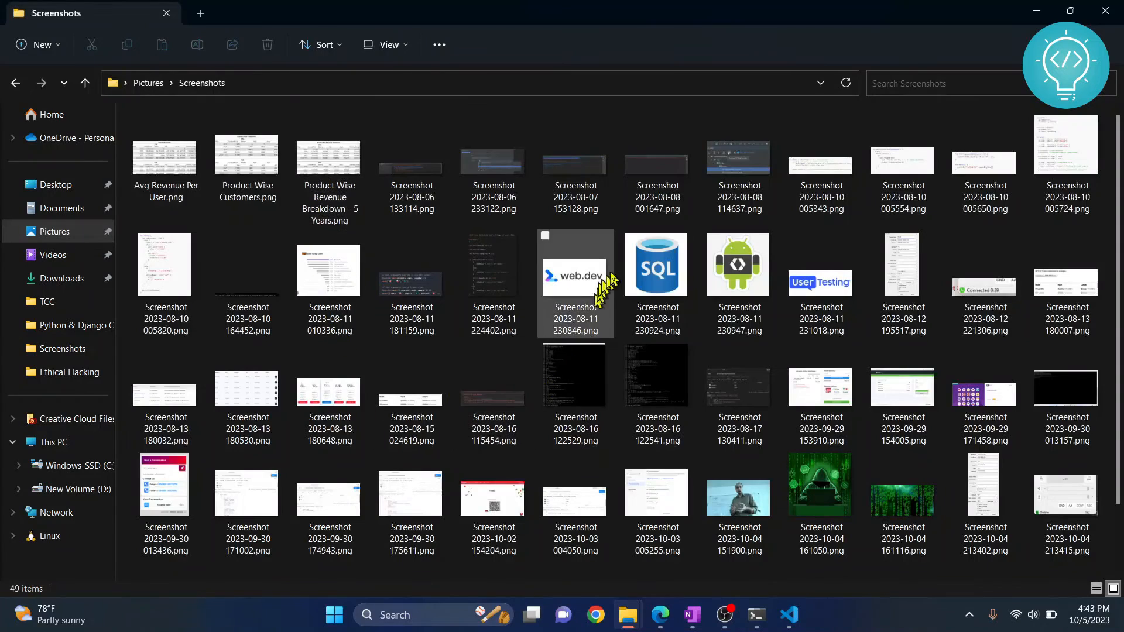
{"action": "left_click", "coordinate": [656, 264]}
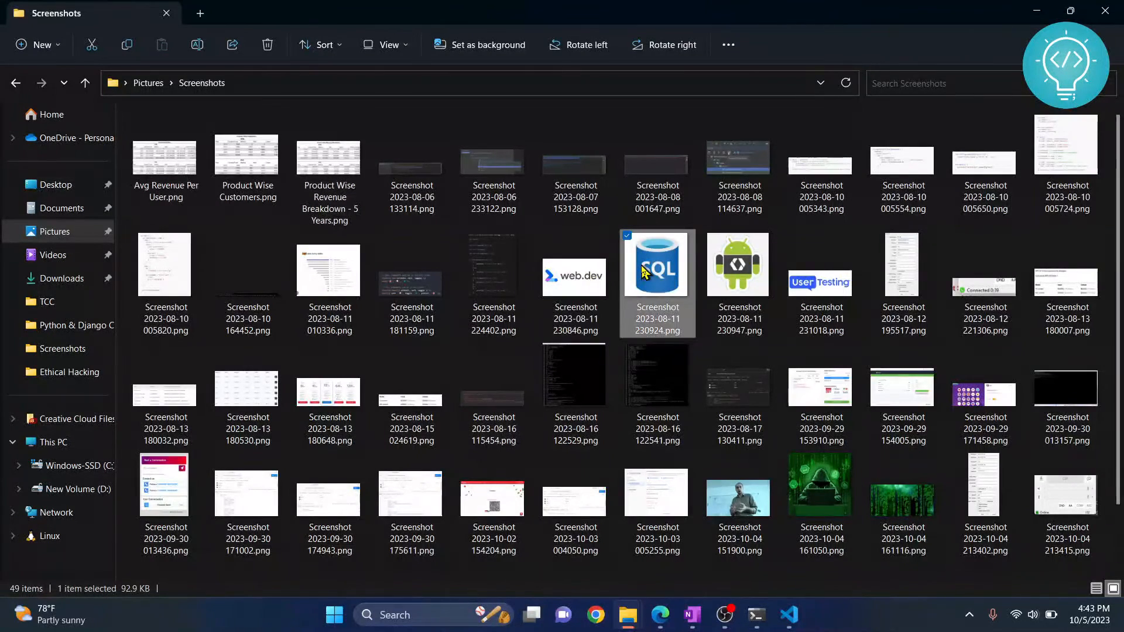
{"action": "key", "text": "alt+tab"}
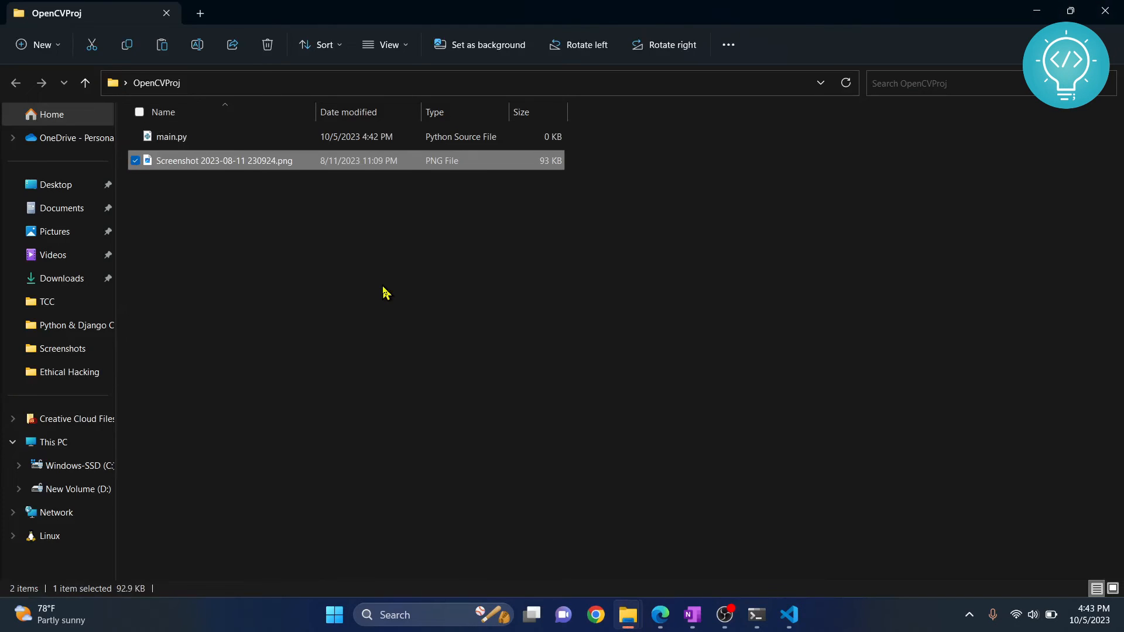
{"action": "mouse_move", "coordinate": [208, 164]}
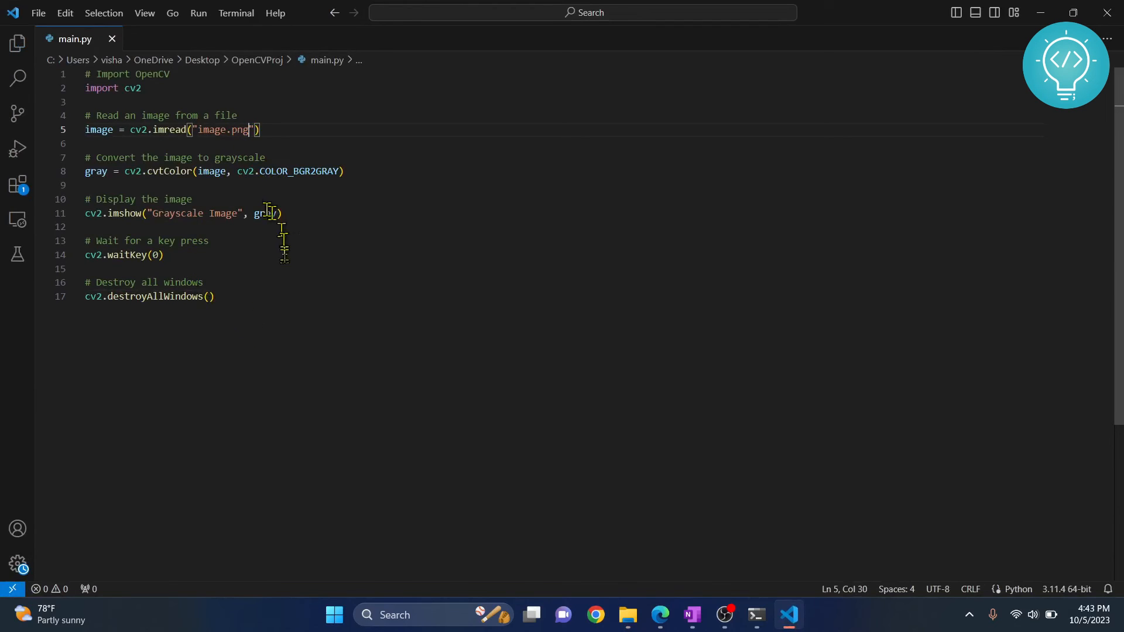
Run main.py via Run > Run Without Debugging to show image.png in grayscale.
{"action": "left_click", "coordinate": [198, 12]}
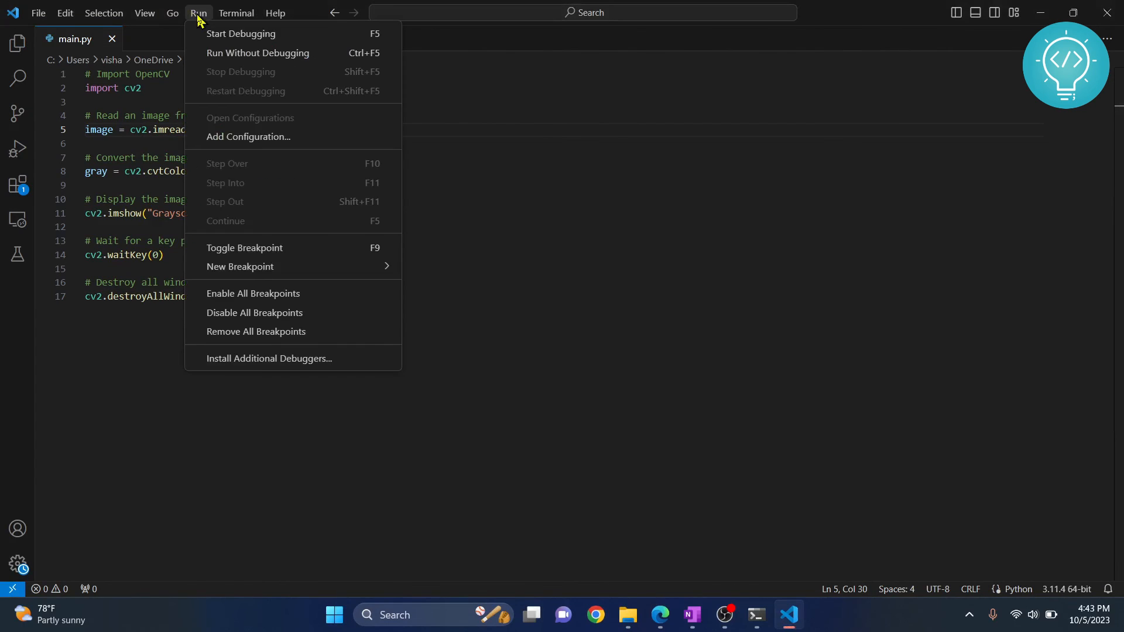
{"action": "mouse_move", "coordinate": [257, 52]}
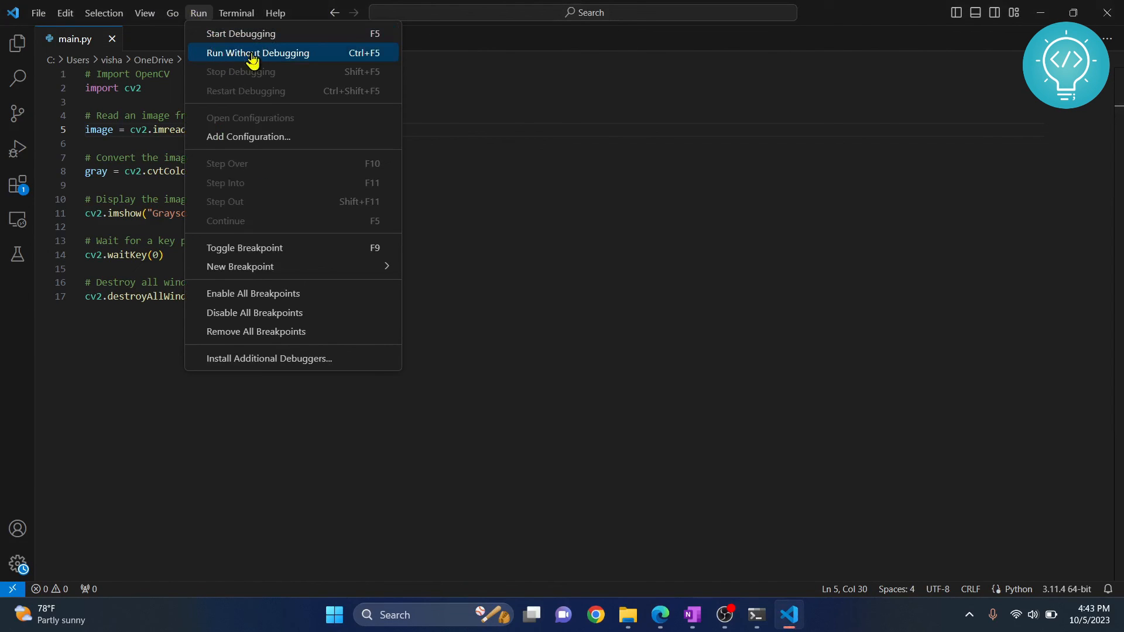
{"action": "left_click", "coordinate": [258, 53]}
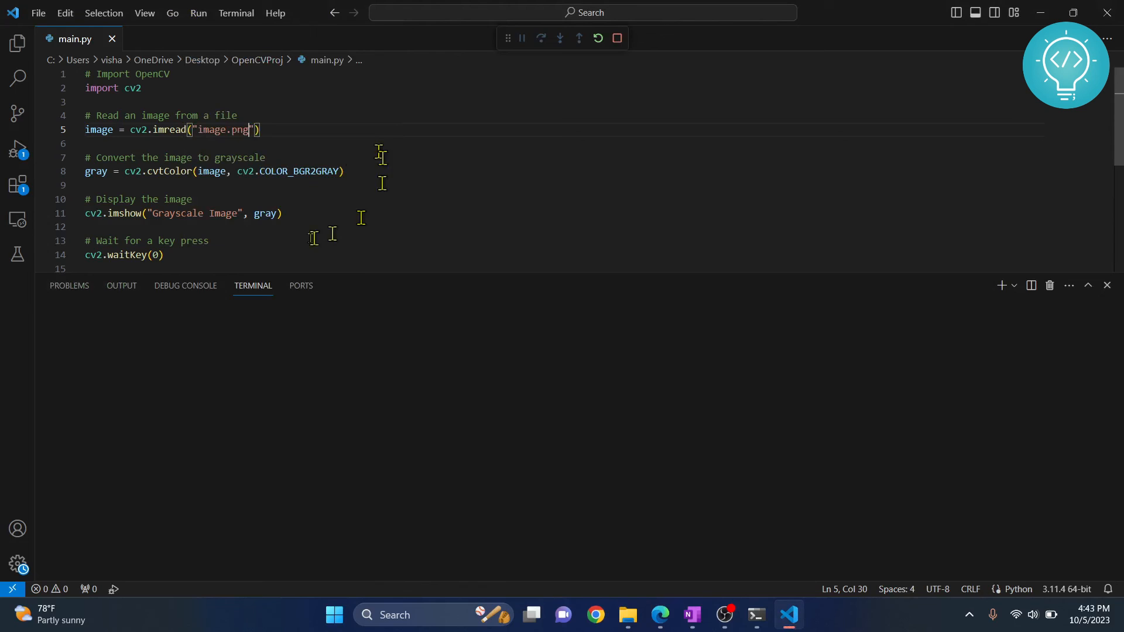